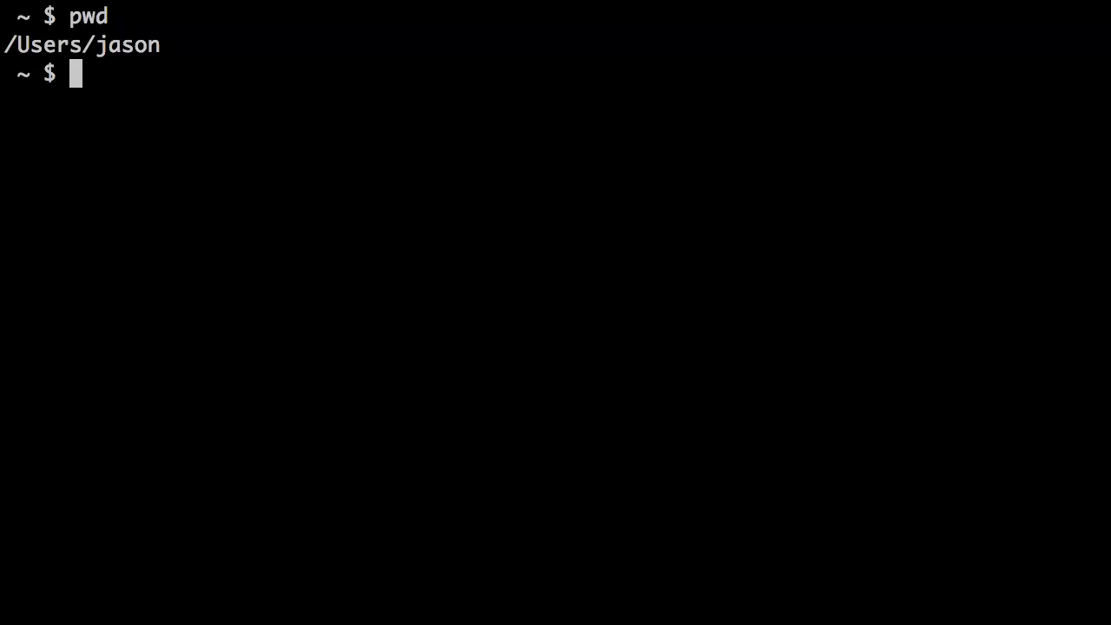
pyautogui.write('cd')
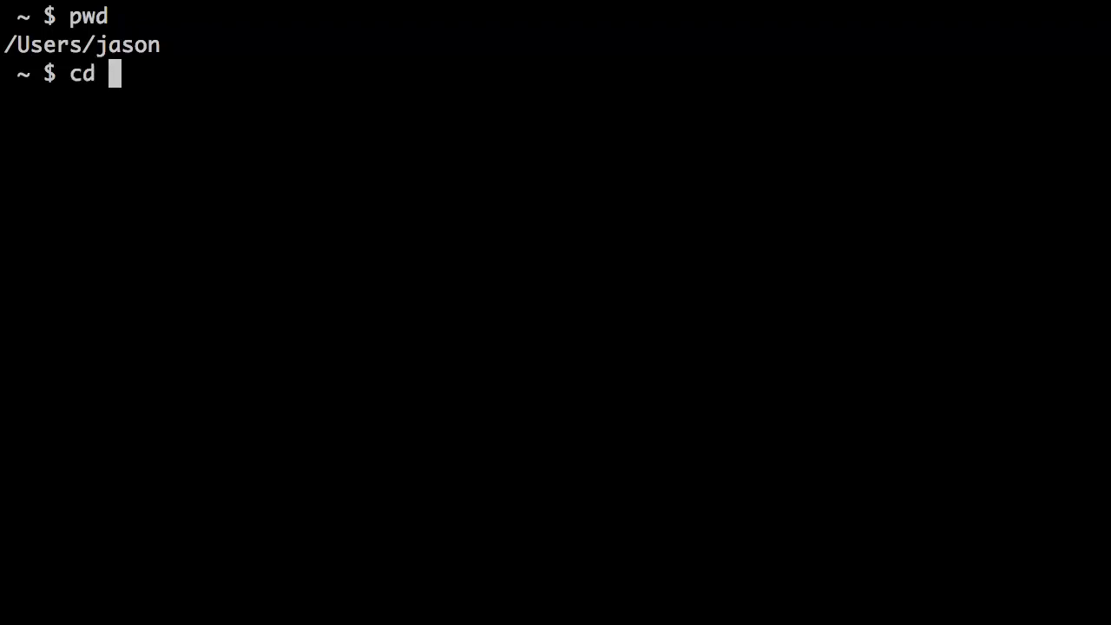
pyautogui.write('projects/')
pyautogui.write('pwd')
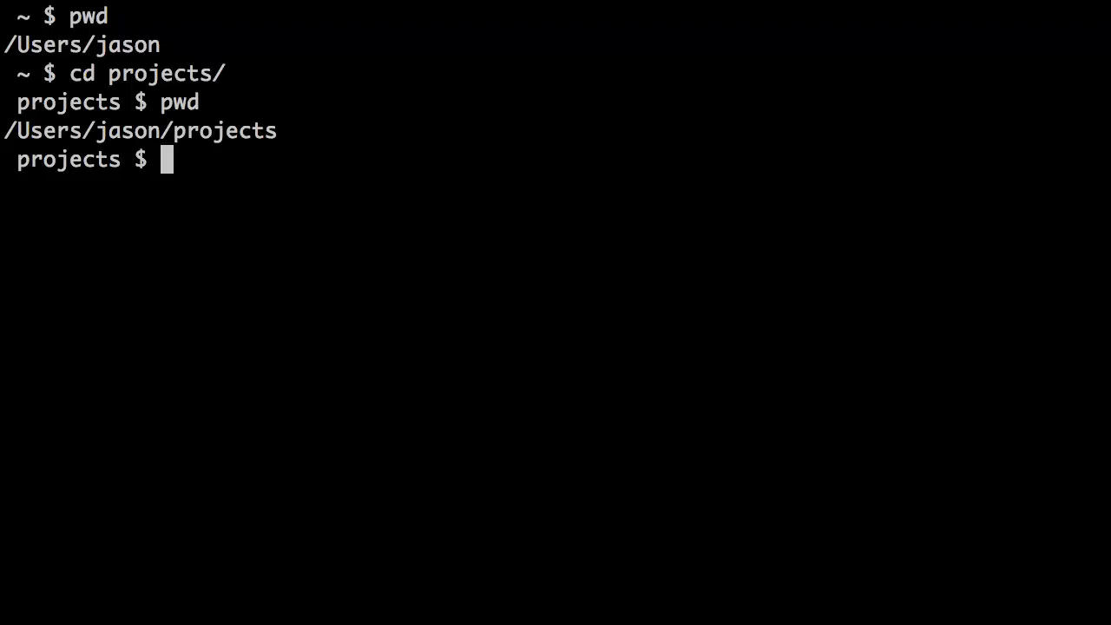
pyautogui.write('git ini')
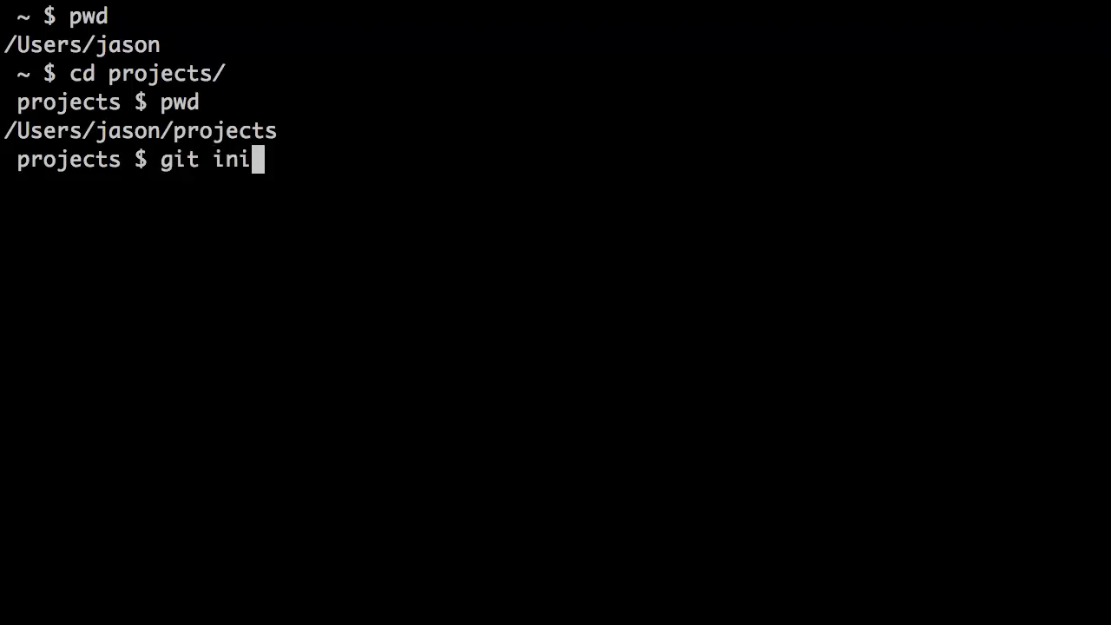
pyautogui.write('t')
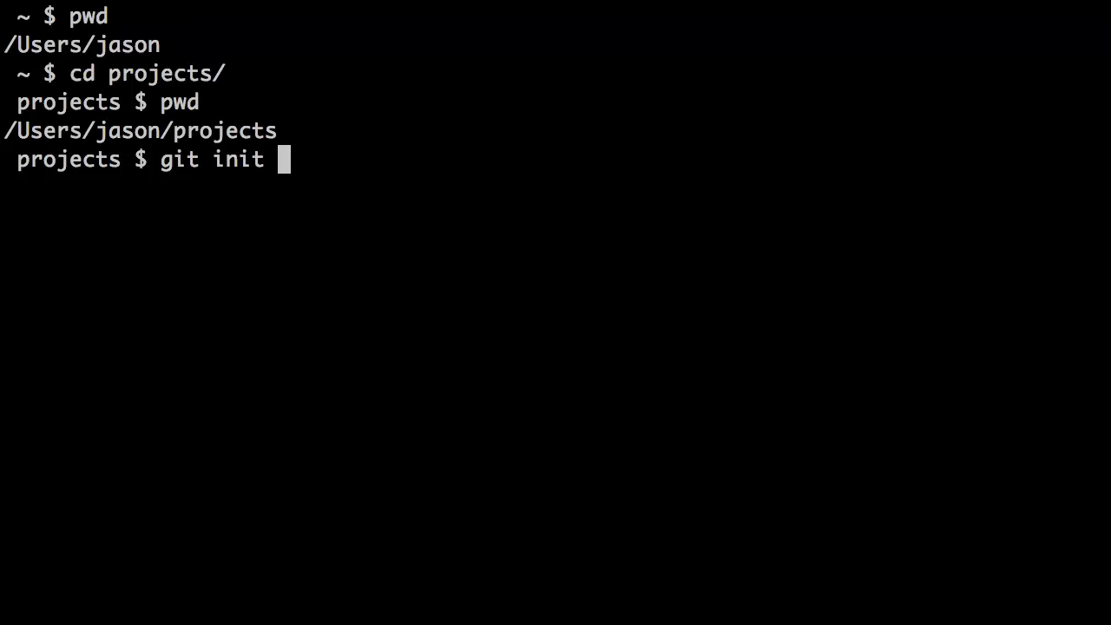
pyautogui.write('git-demo')
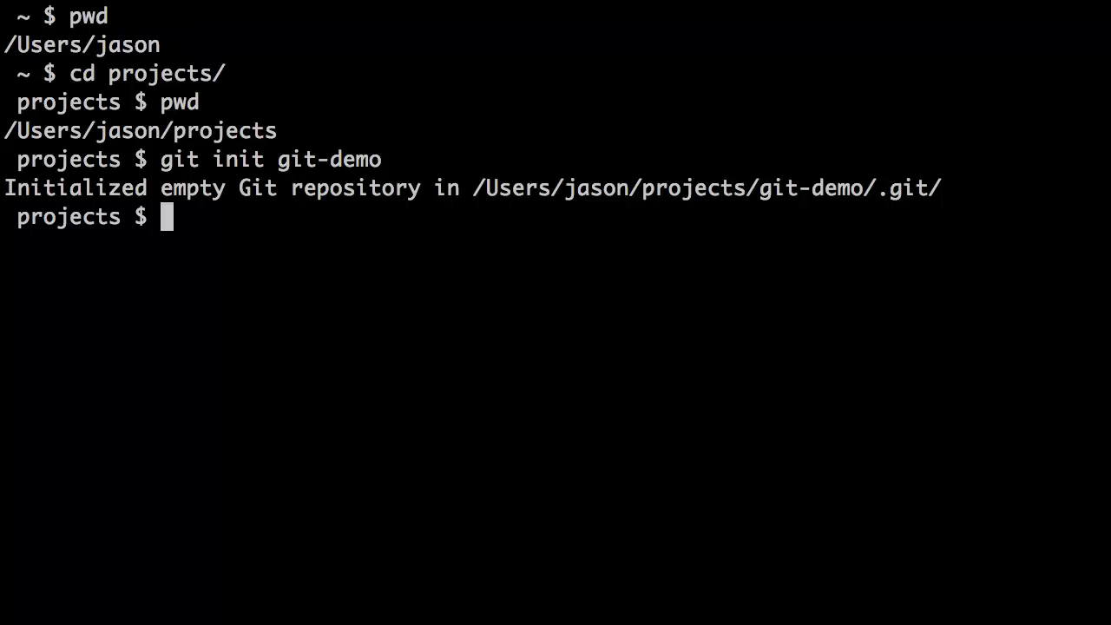
pyautogui.write('ls')
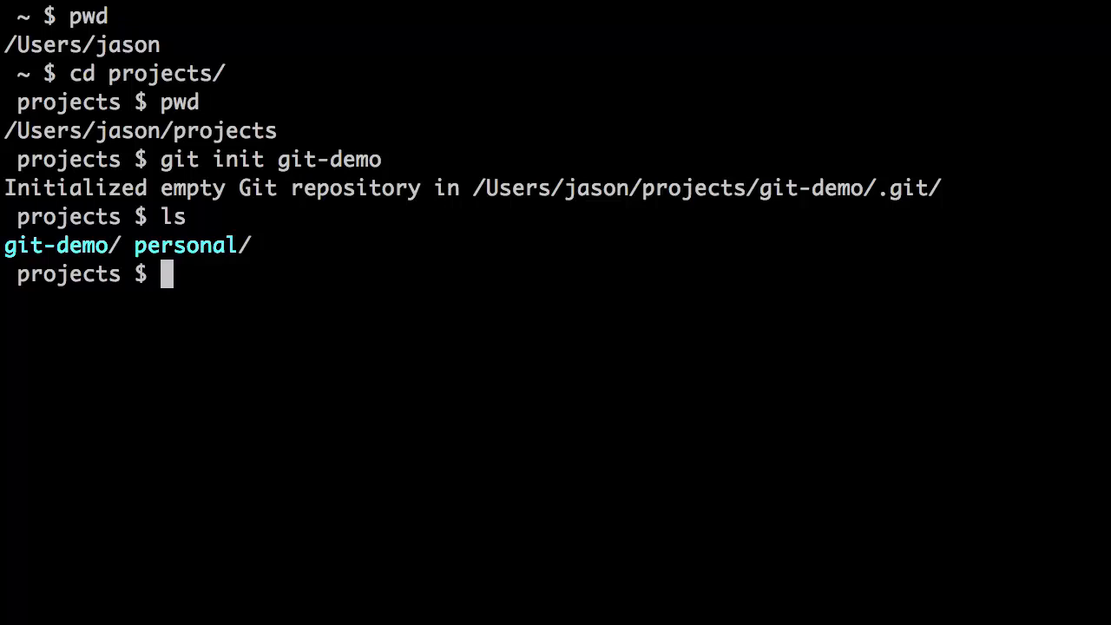
pyautogui.write('cd git-demo/')
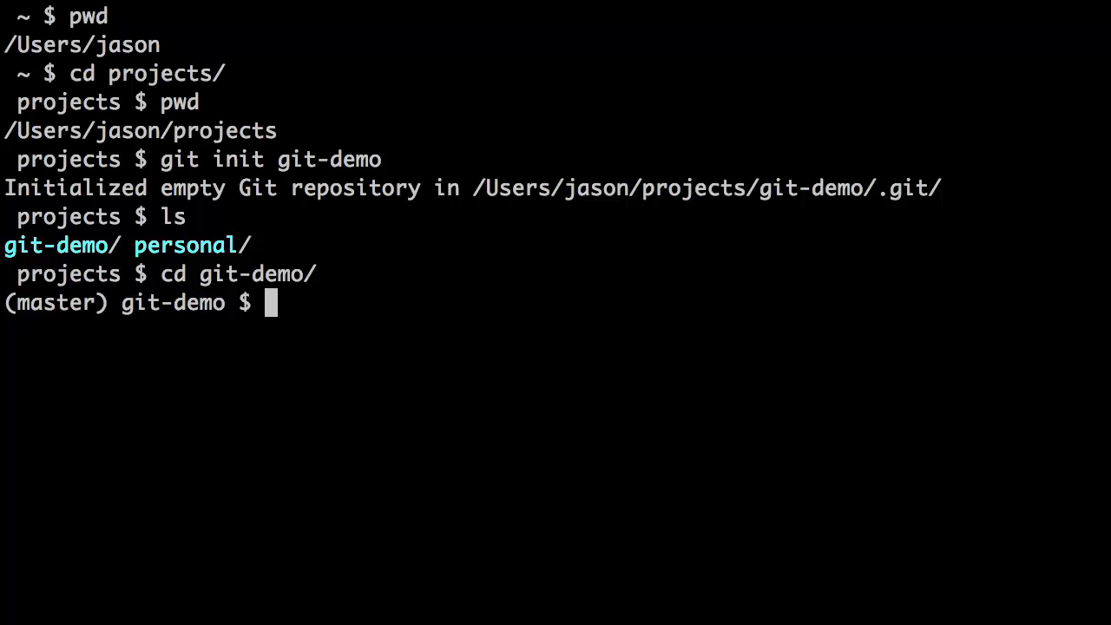
pyautogui.write('ls')
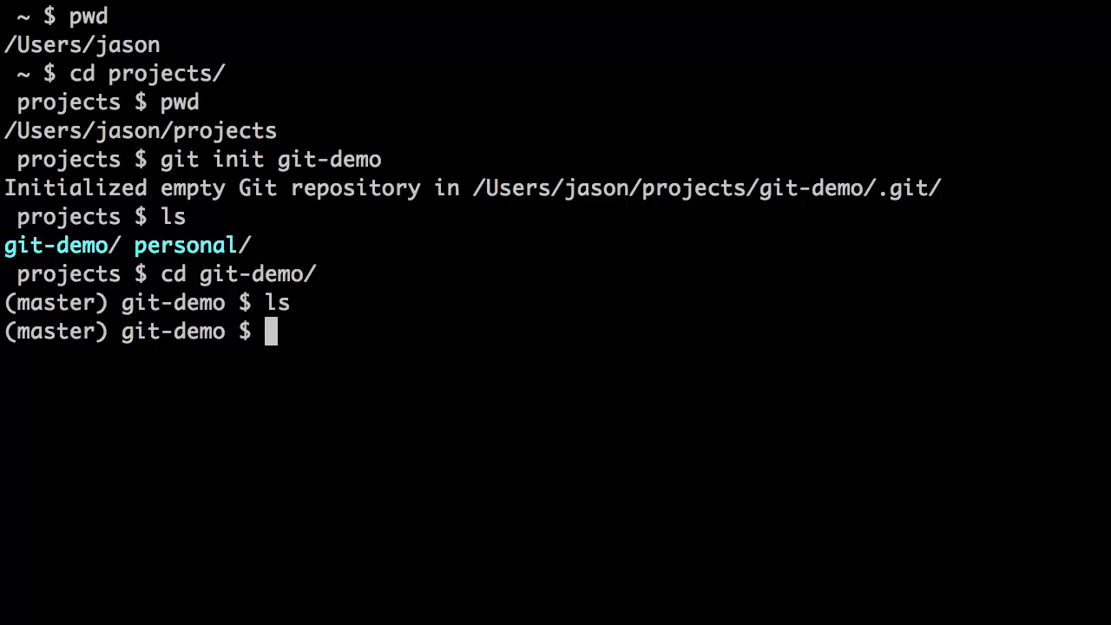
pyautogui.write('ls -a')
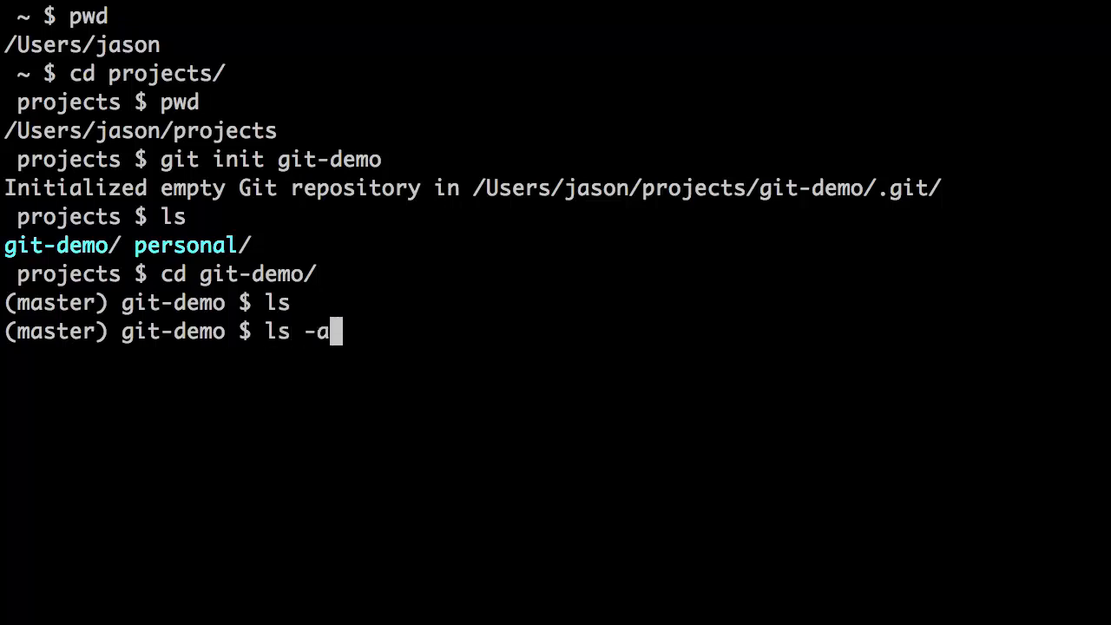